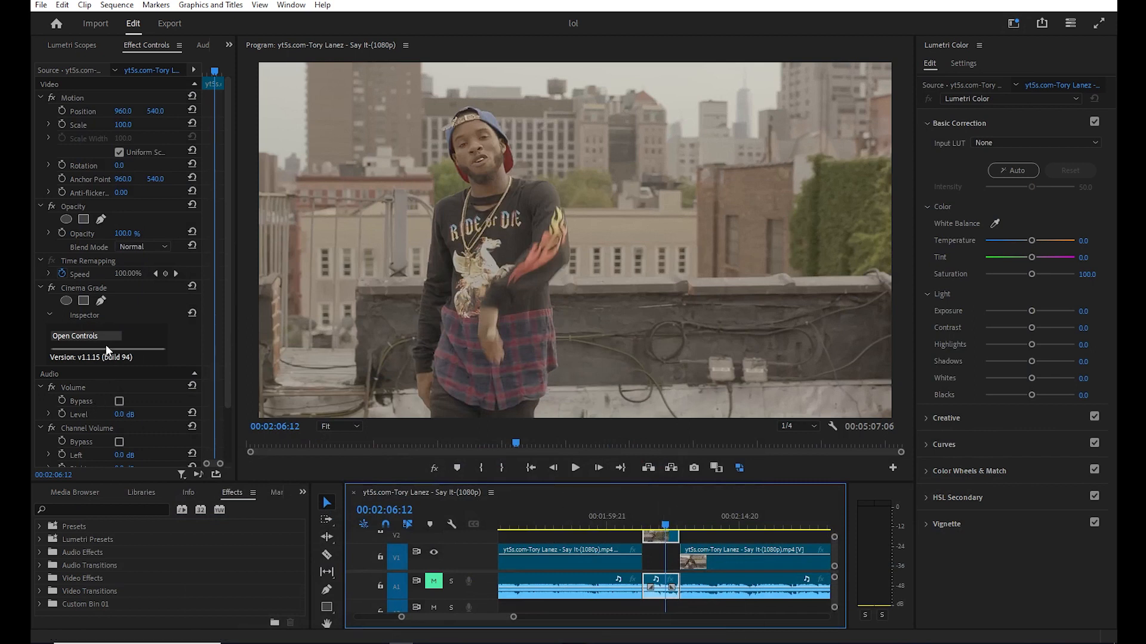
pyautogui.moveTo(217, 475)
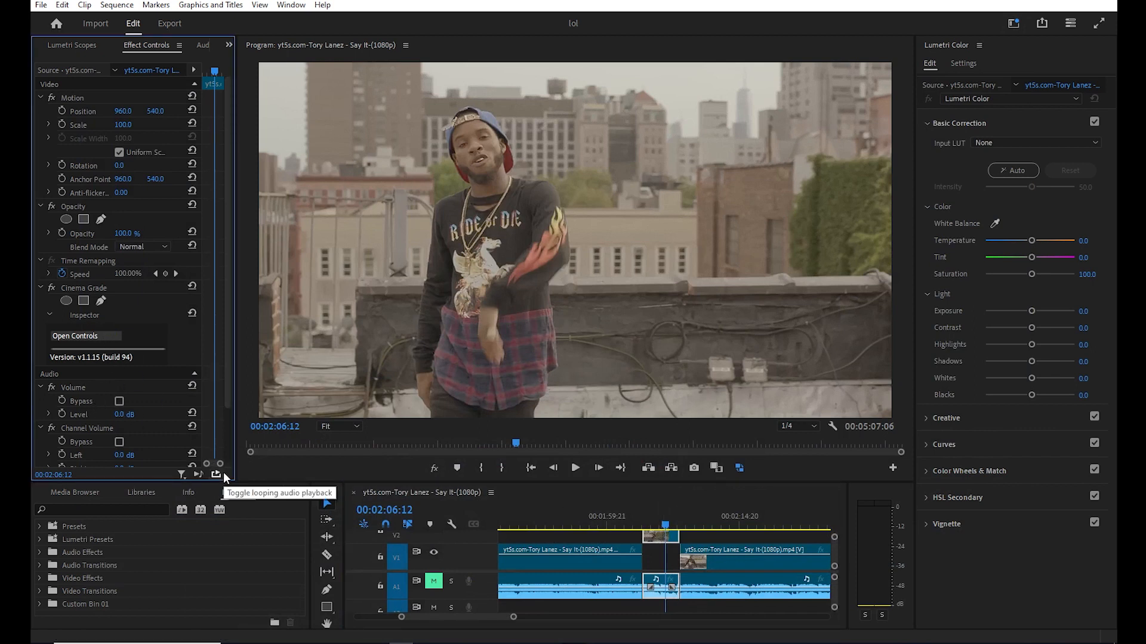
# - Launch the Cinema Grade grading window for the rooftop clip from Effect Controls
pyautogui.click(75, 336)
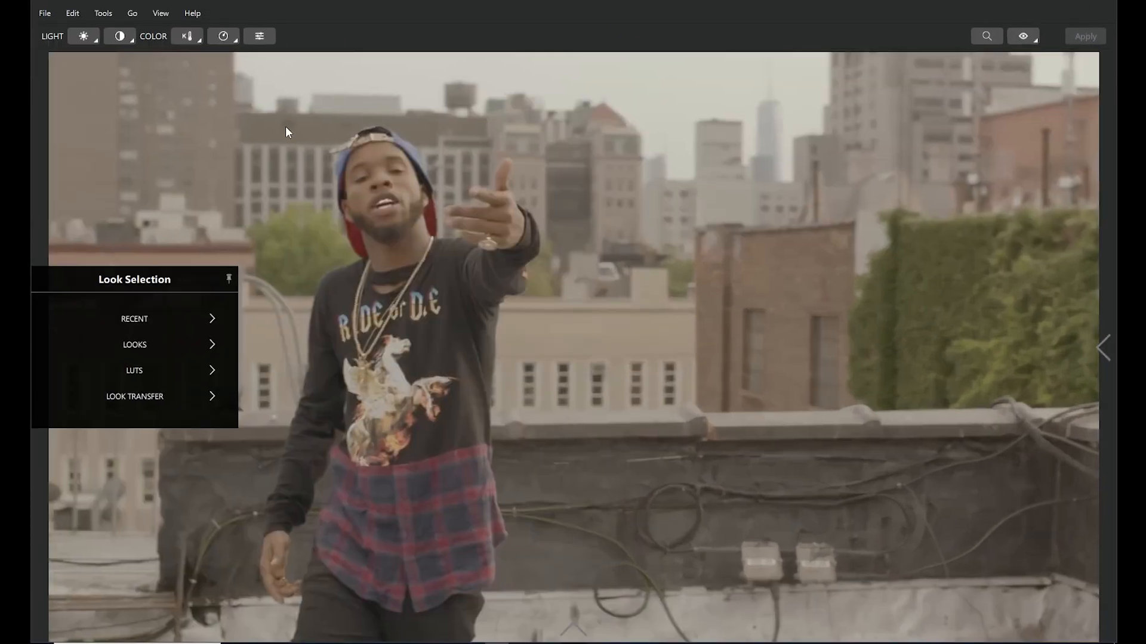
pyautogui.moveTo(80, 17)
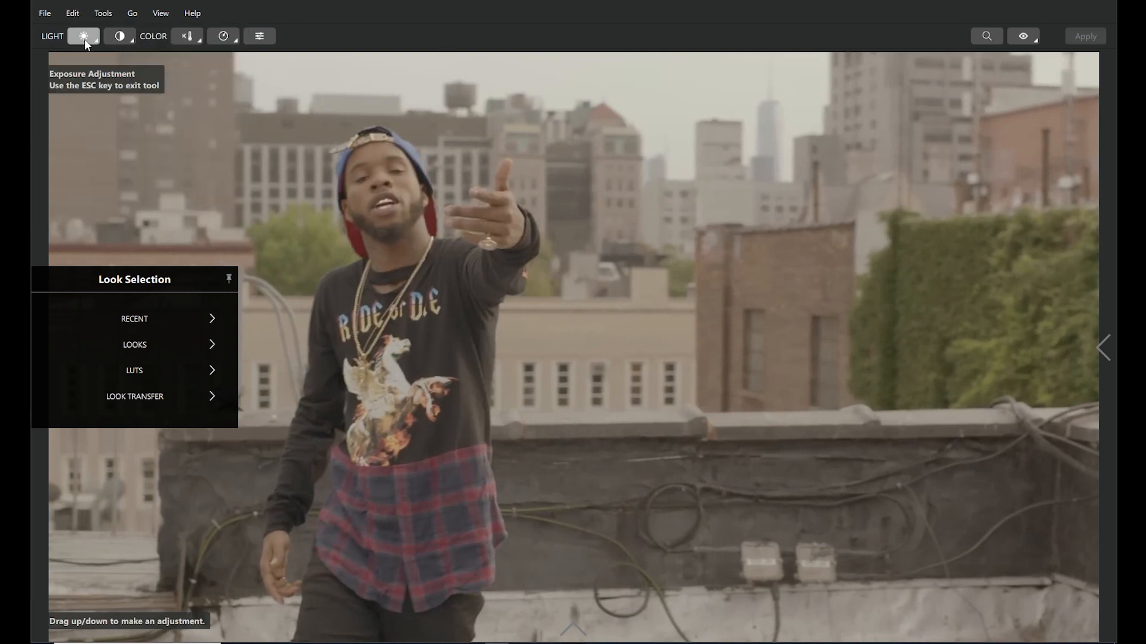
pyautogui.moveTo(90, 45)
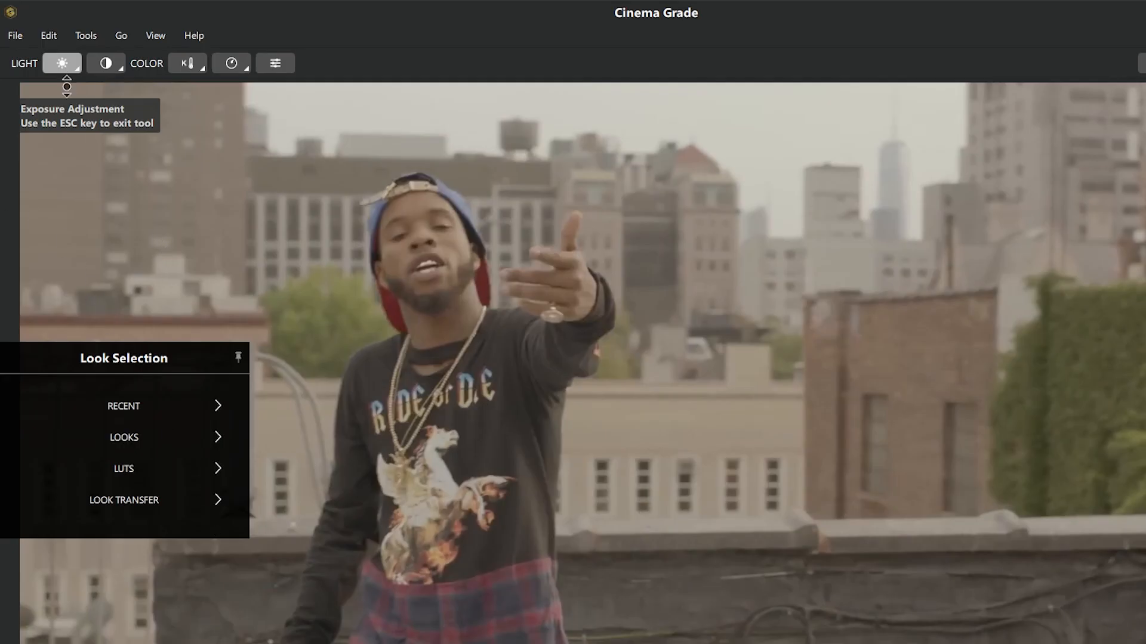
# - Drag on the viewer with the Exposure tool to brighten the rooftop clip
pyautogui.moveTo(65, 86); pyautogui.dragTo(75, 90)
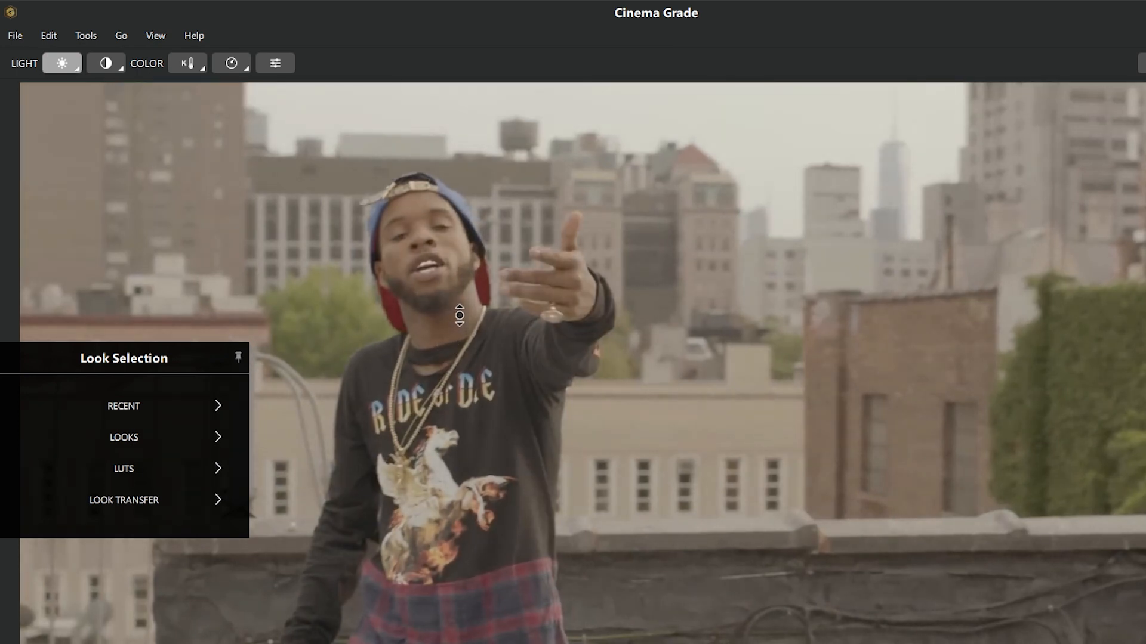
pyautogui.moveTo(62, 63)
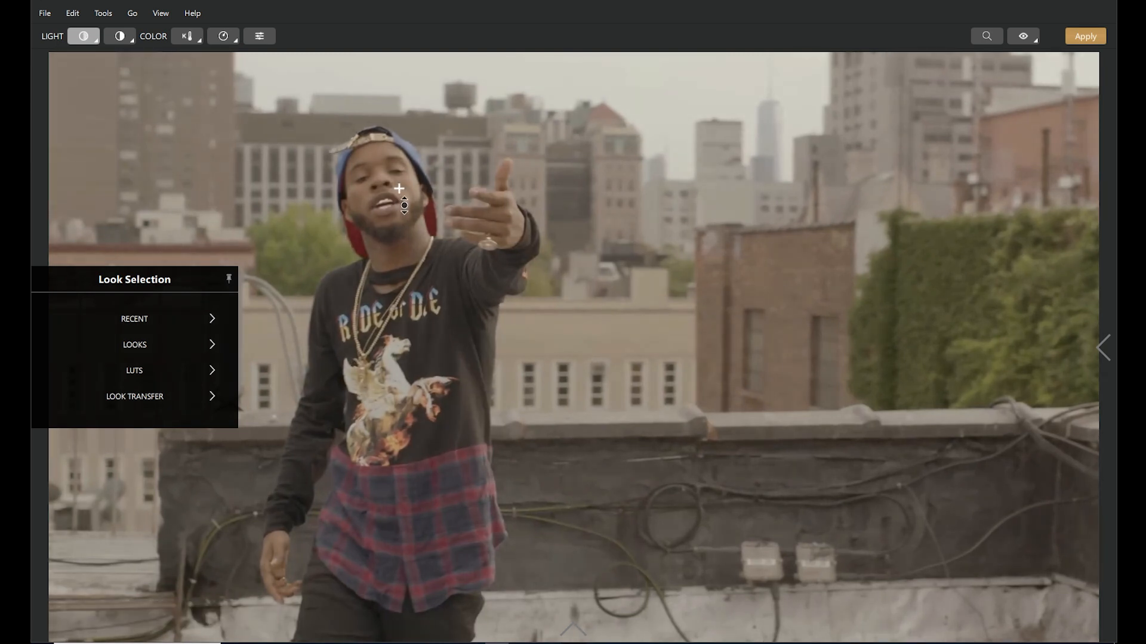
pyautogui.moveTo(83, 36)
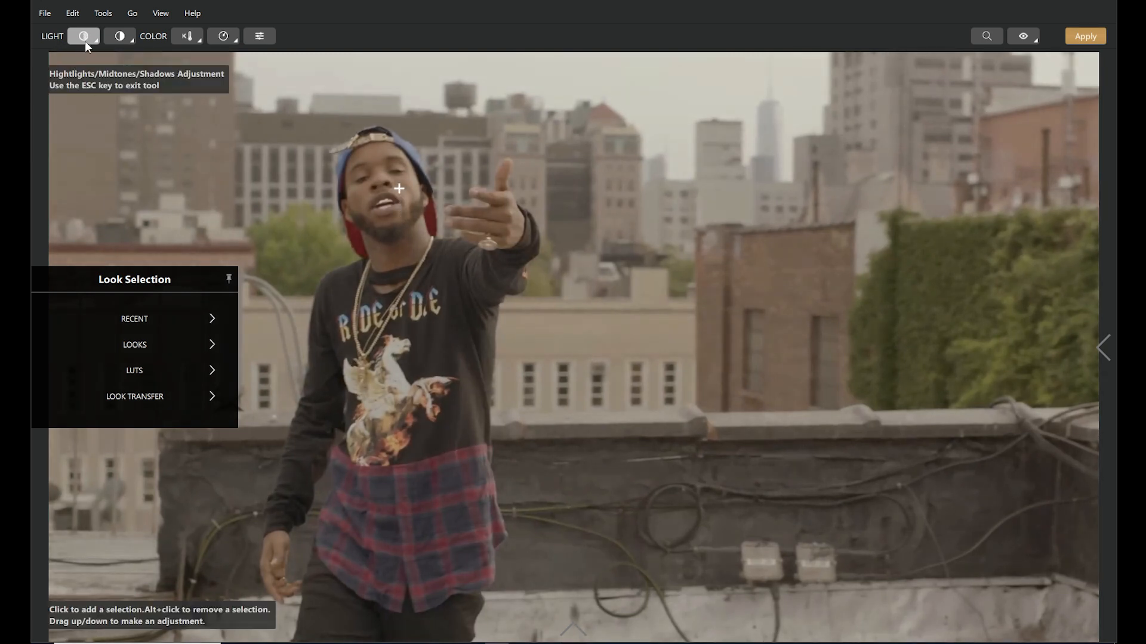
# - Switch the Light toolbar to the Contrast tool to raise the clip's contrast
pyautogui.click(84, 35)
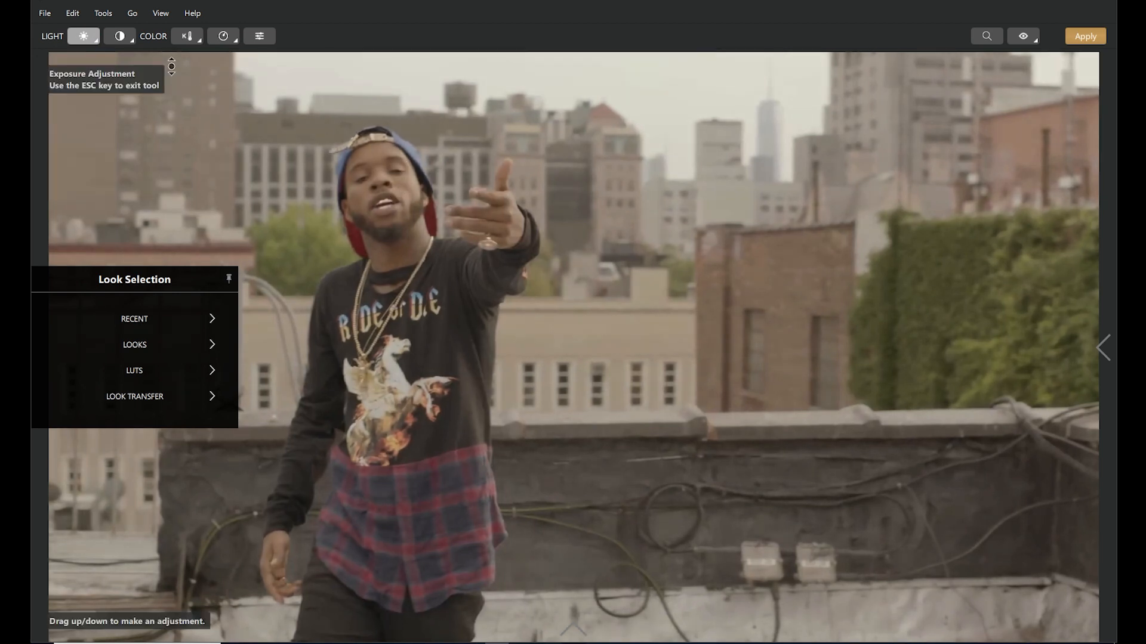
pyautogui.click(117, 36)
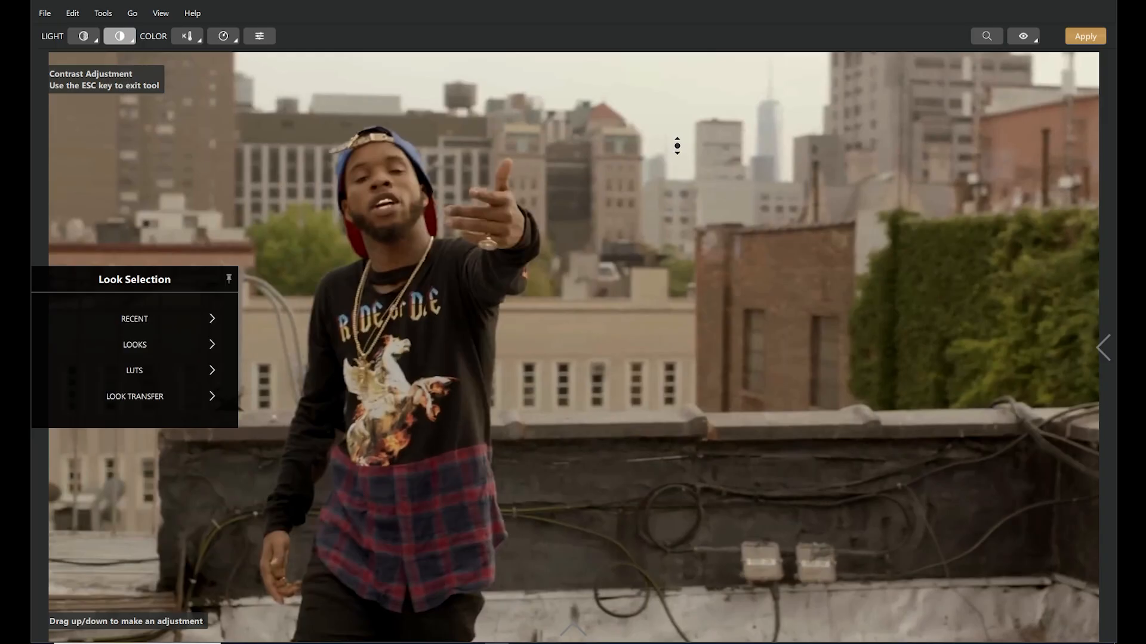
# - Choose Pivot from the Contrast tool options to shift the contrast pivot
pyautogui.click(120, 35)
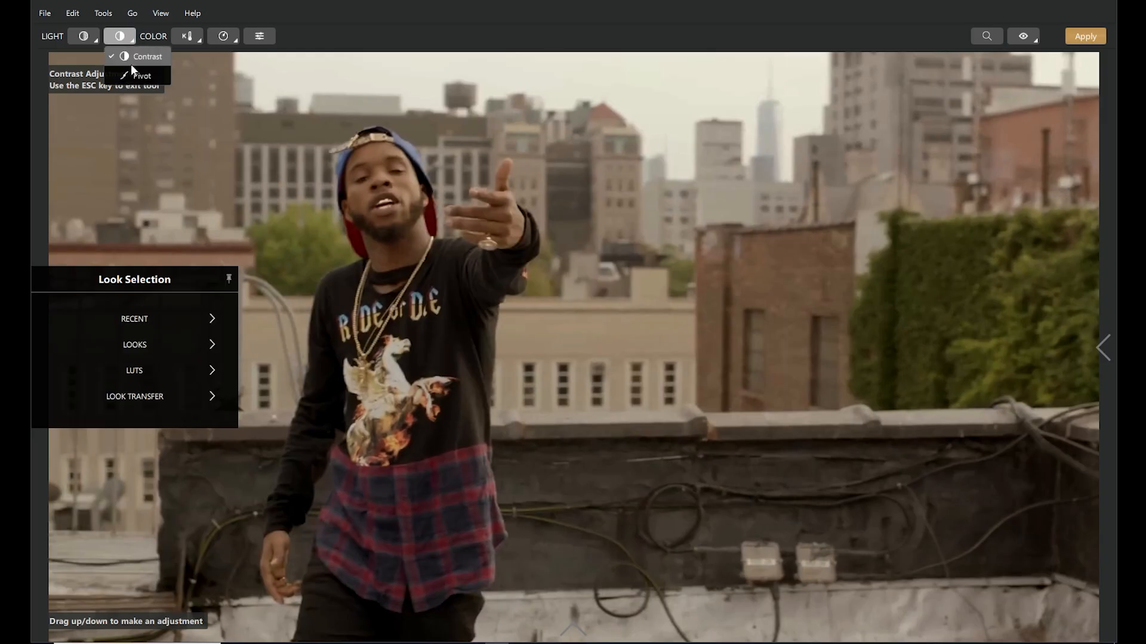
pyautogui.click(147, 56)
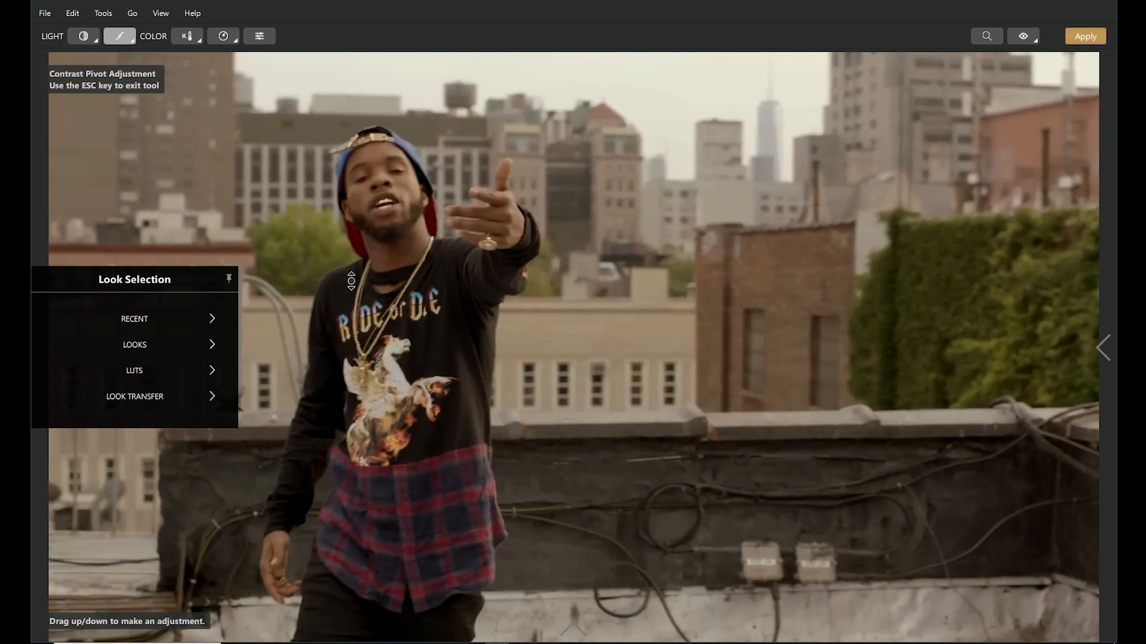
pyautogui.moveTo(1079, 3)
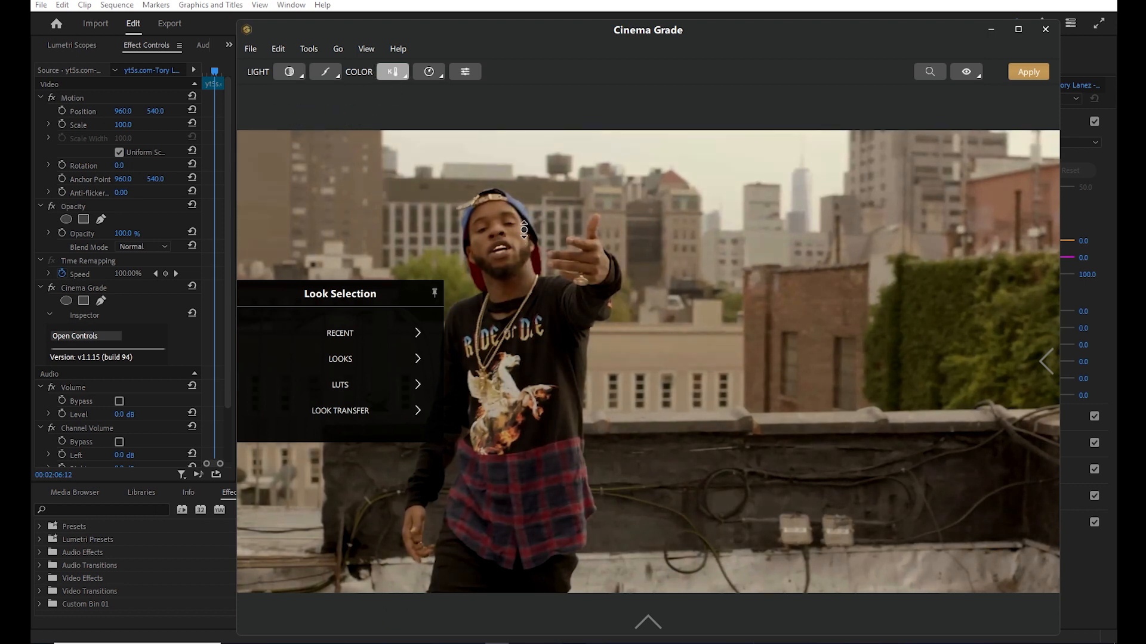
# - Set highlights 21, midtones -51 and contrast 39, then select the saturation tool
pyautogui.click(429, 72)
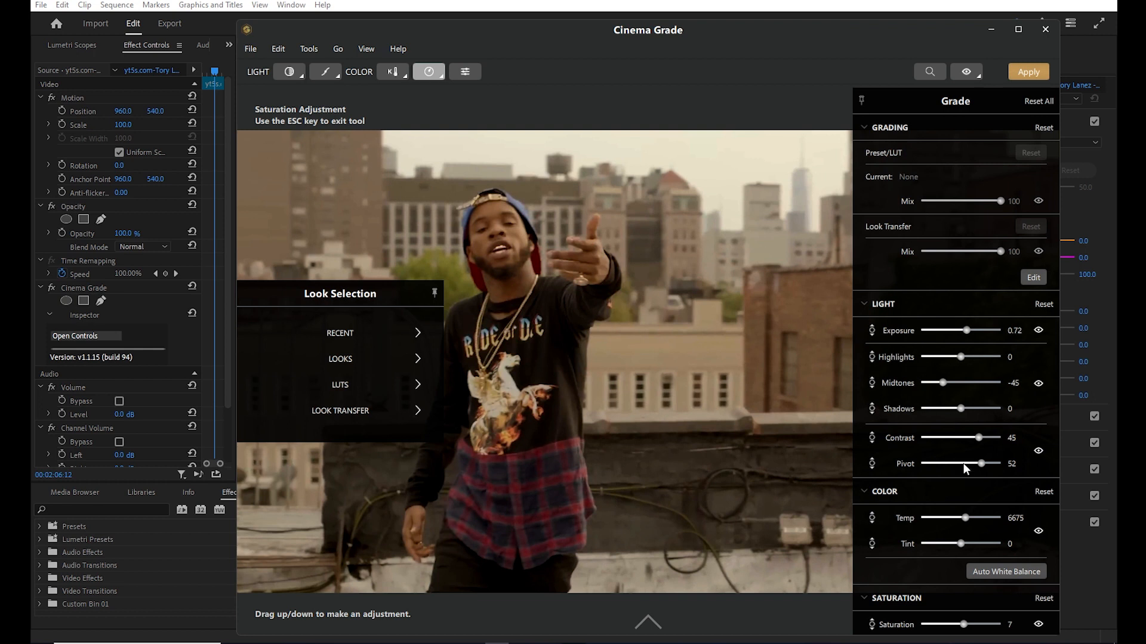
pyautogui.moveTo(977, 443)
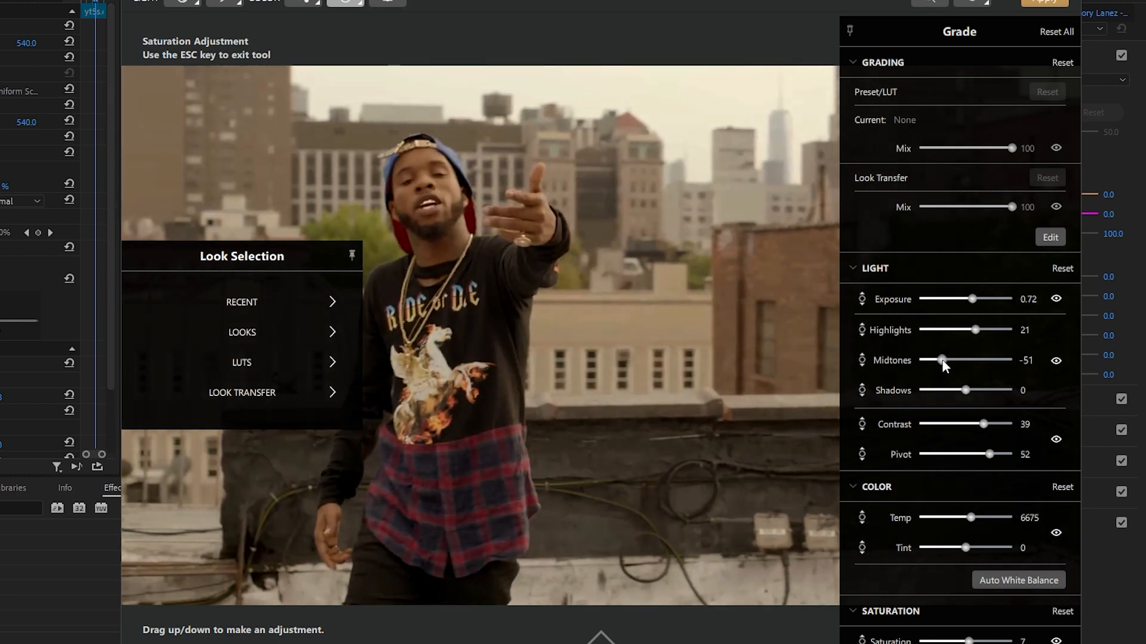
# - In Vectors, set red saturation to 7 and yellow to hue 7, luma -20
pyautogui.scroll(-3)
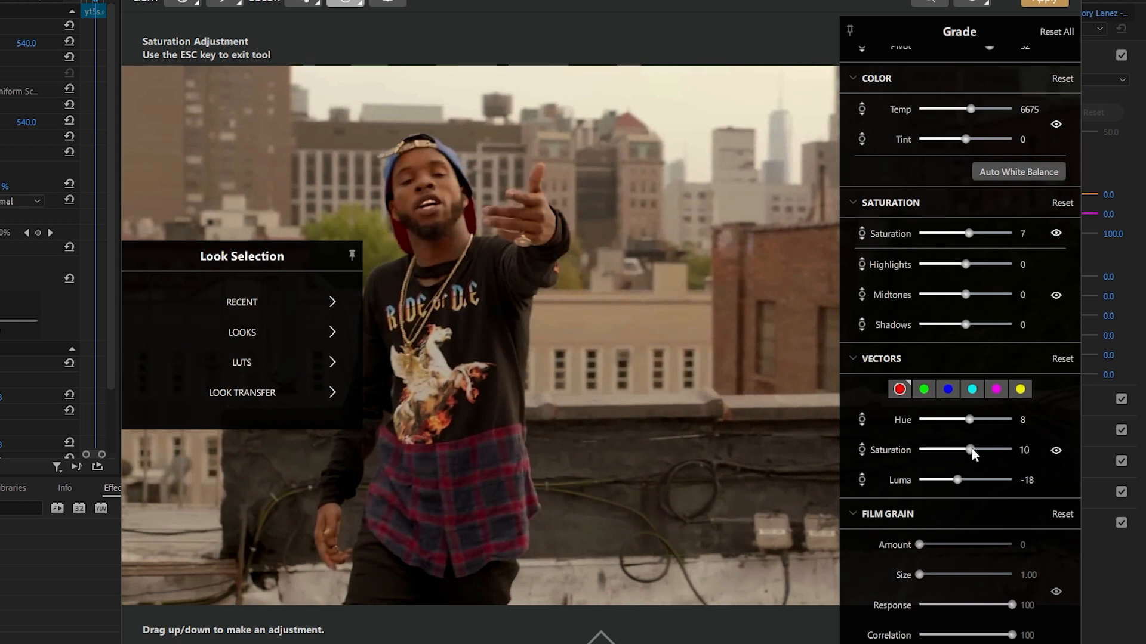
pyautogui.click(1019, 389)
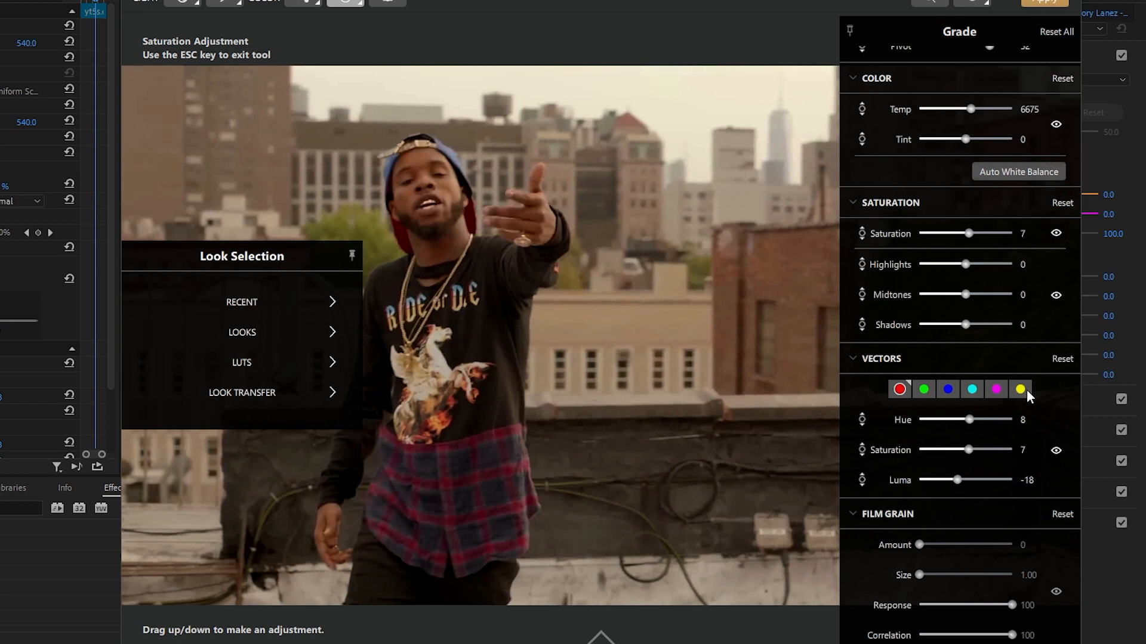
pyautogui.click(1019, 389)
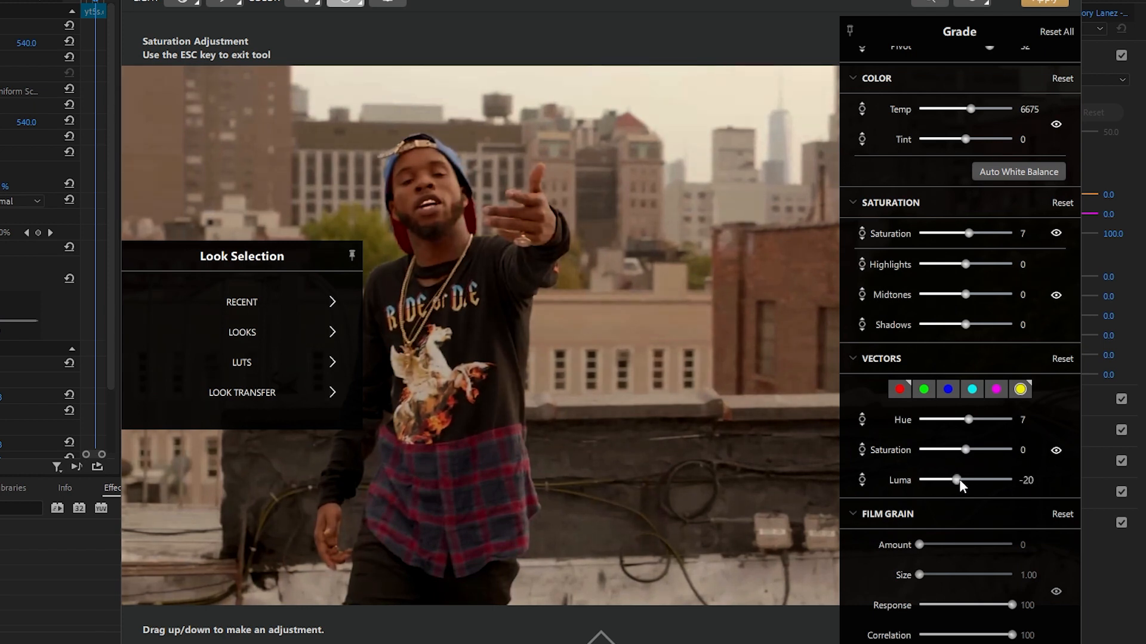
pyautogui.moveTo(966, 457)
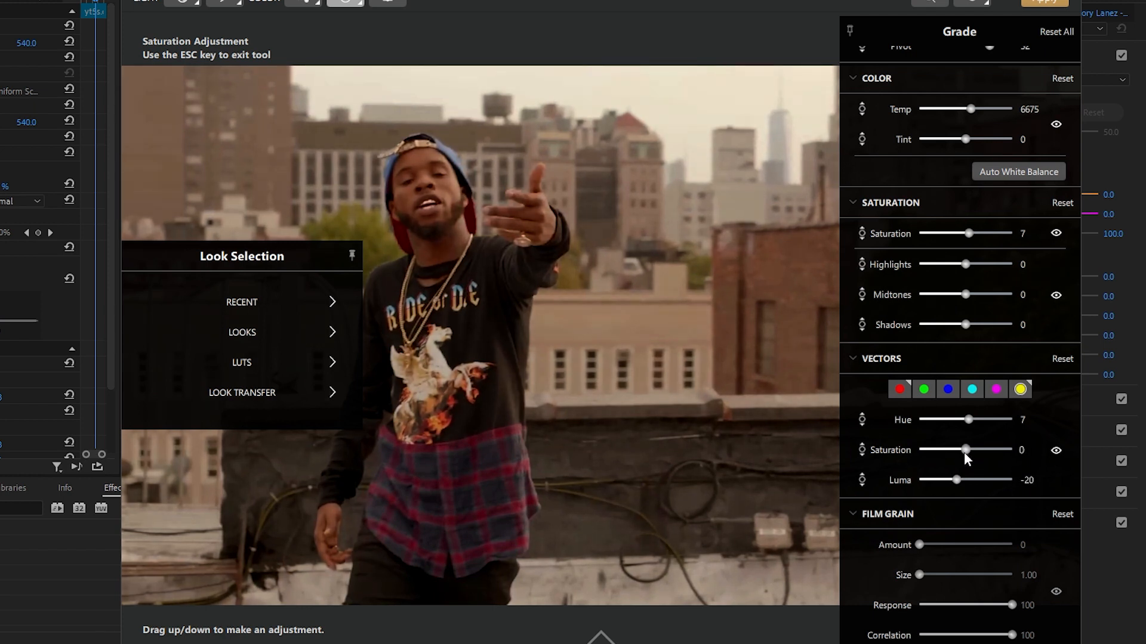